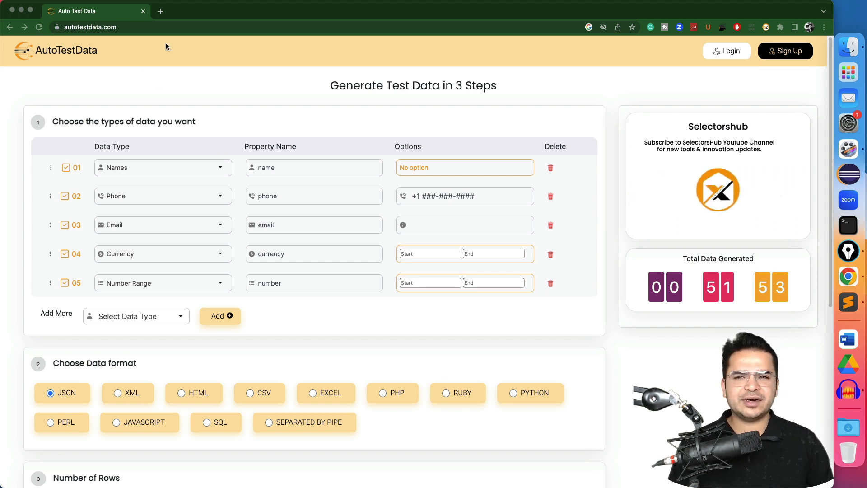
# Add a sixth Street Address column and set the output format to Excel
pyautogui.click(88, 27)
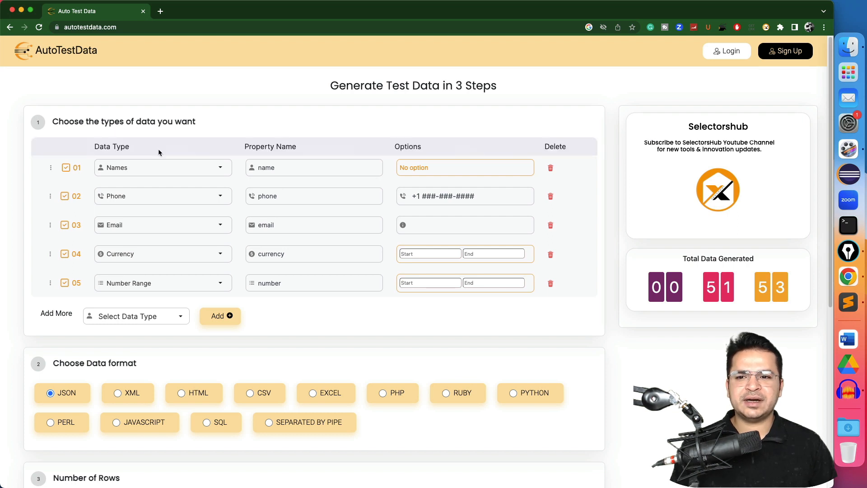
pyautogui.moveTo(404, 147)
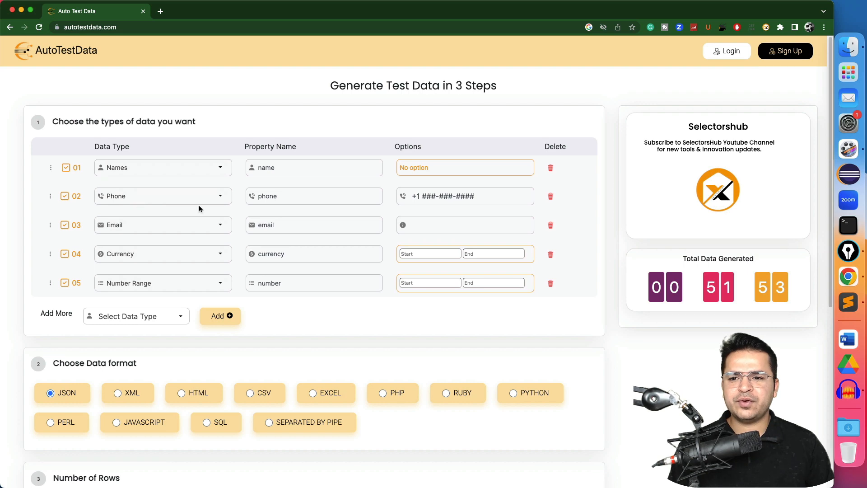
pyautogui.moveTo(257, 270)
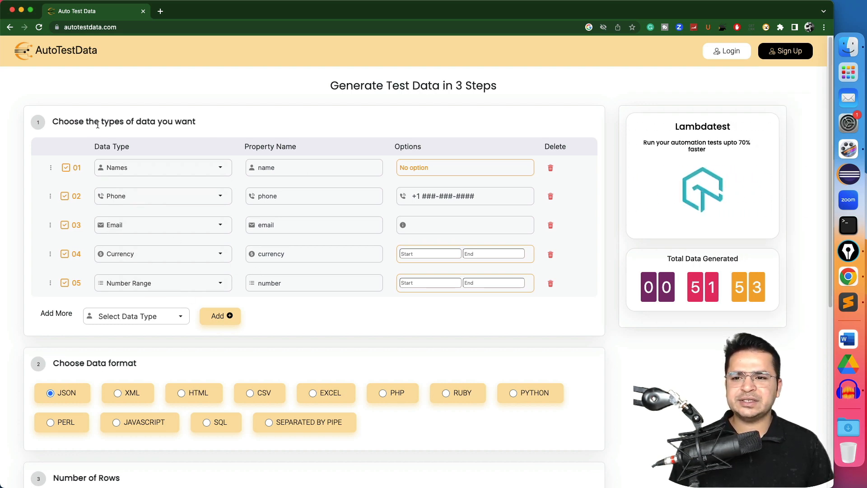
pyautogui.moveTo(173, 265)
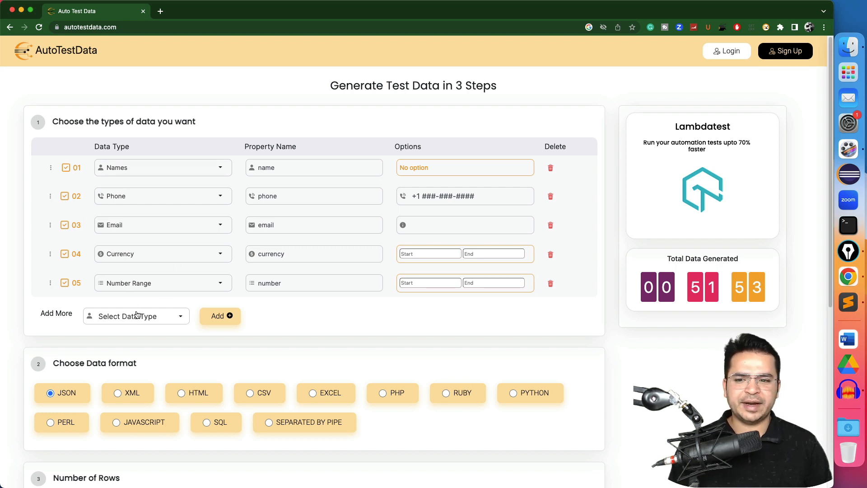
pyautogui.click(136, 316)
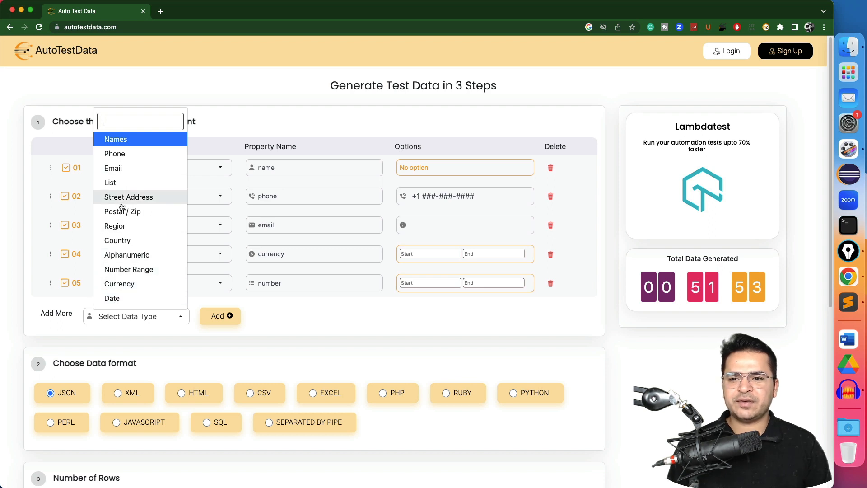
pyautogui.click(128, 197)
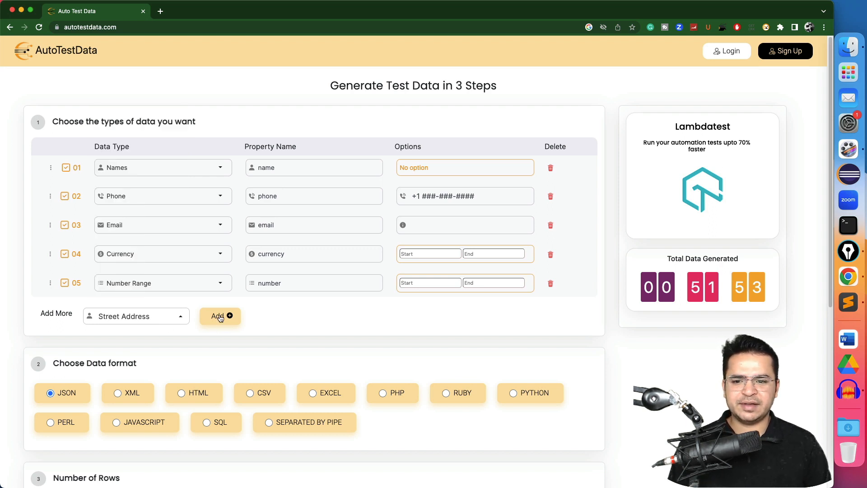
pyautogui.click(220, 316)
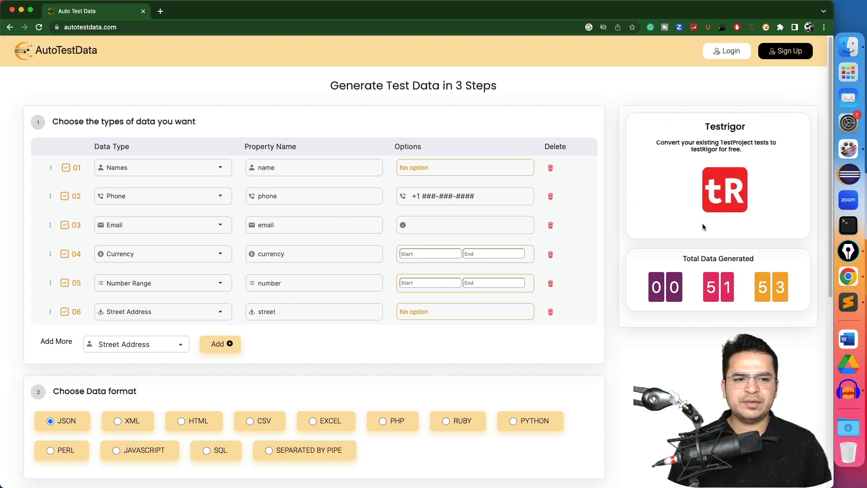
pyautogui.scroll(-3)
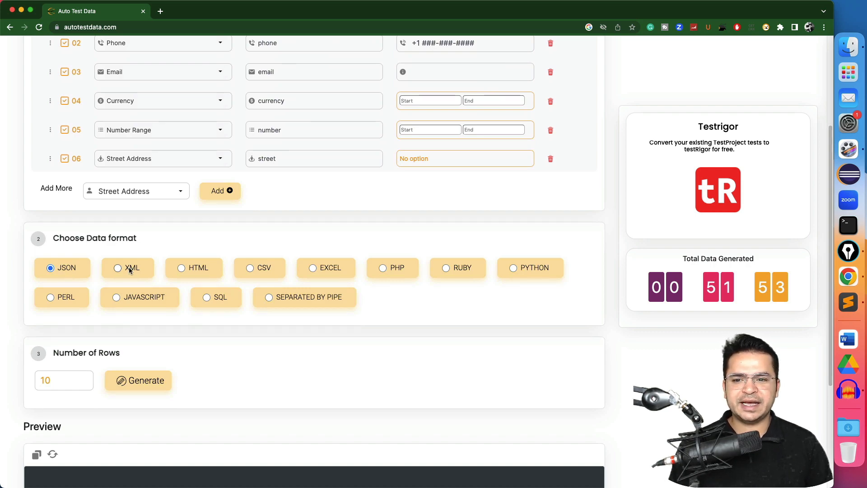
pyautogui.moveTo(332, 272)
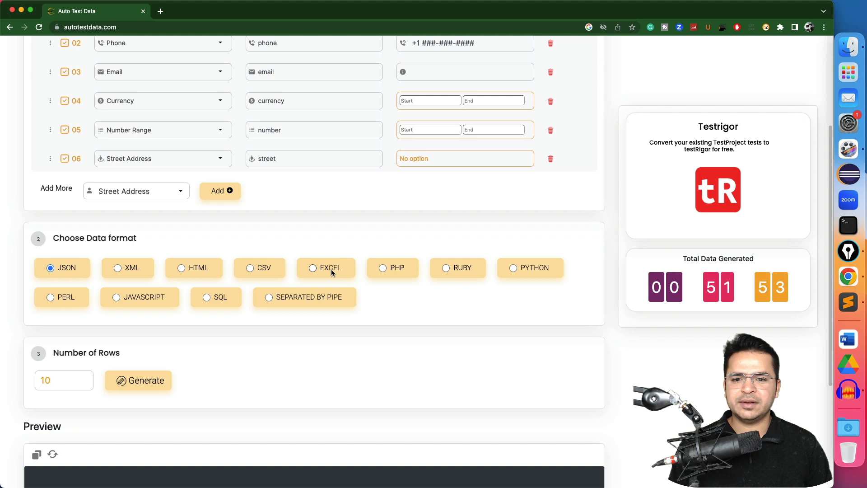
pyautogui.click(311, 268)
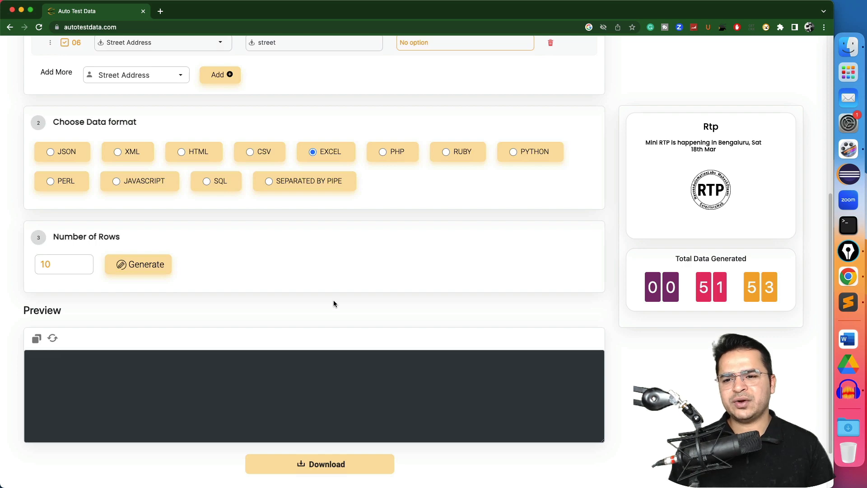
# Generate ten six-column rows, copy the preview, and check the paste in Sublime Text
pyautogui.click(145, 264)
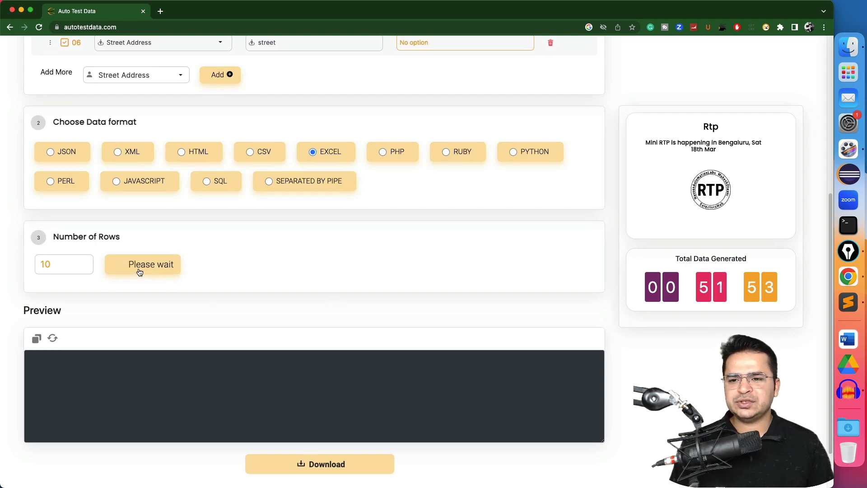
pyautogui.click(142, 263)
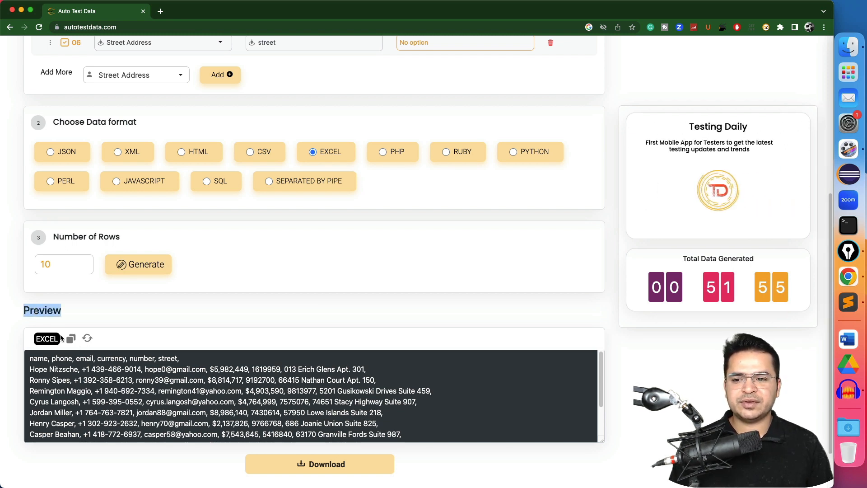
pyautogui.moveTo(412, 454)
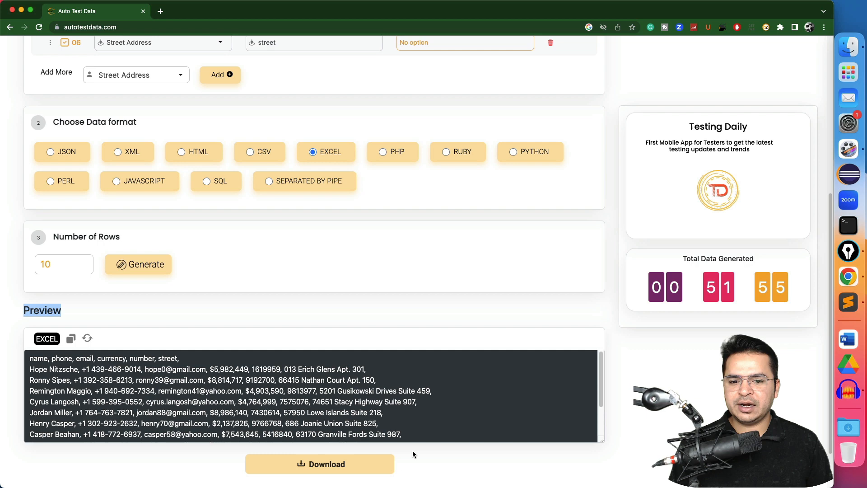
pyautogui.moveTo(31, 369); pyautogui.dragTo(404, 433)
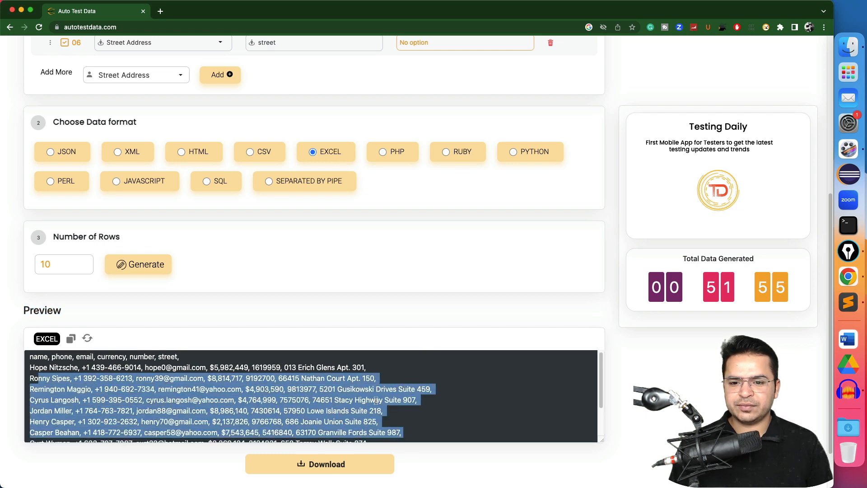
pyautogui.click(71, 337)
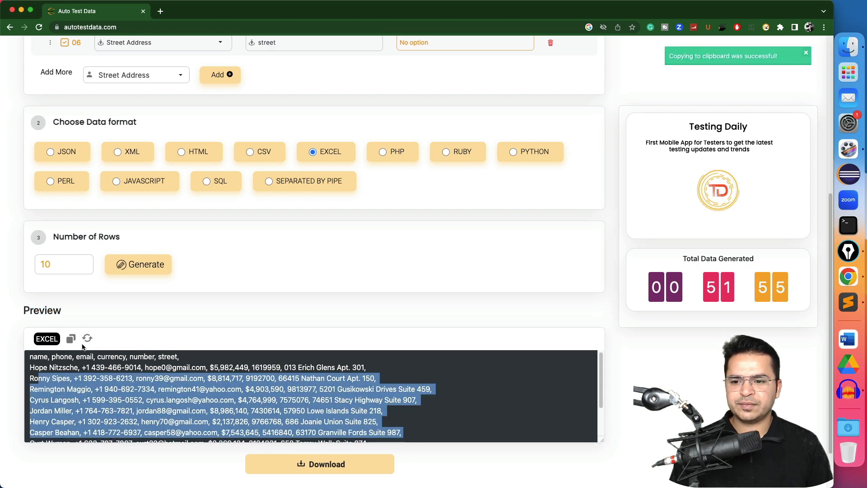
pyautogui.click(71, 337)
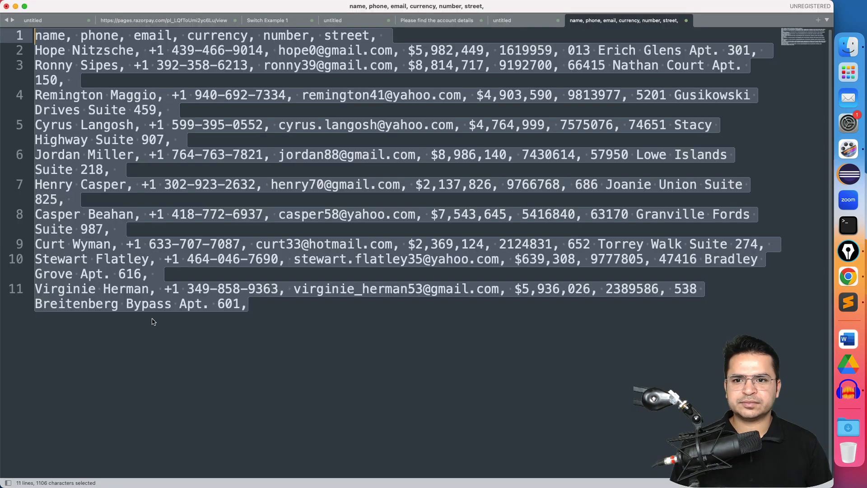
pyautogui.click(247, 304)
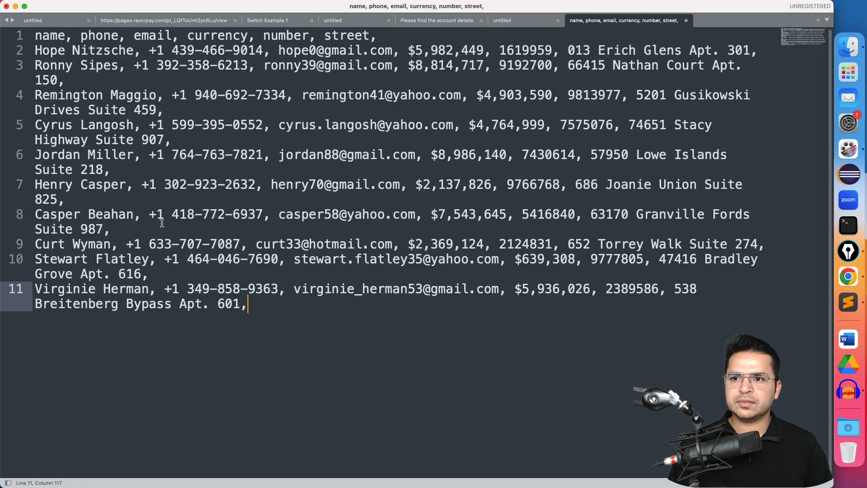
pyautogui.doubleClick(49, 50)
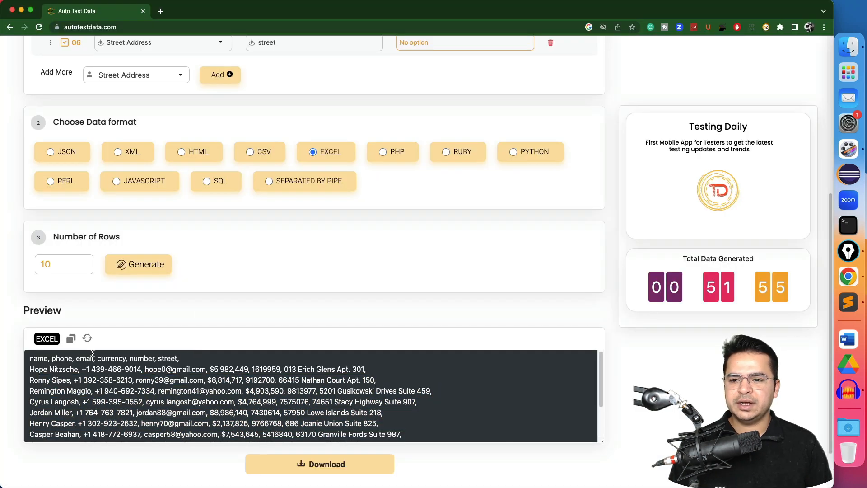
# Regenerate the data and download it as AutoTestData (1).xlsx
pyautogui.click(138, 264)
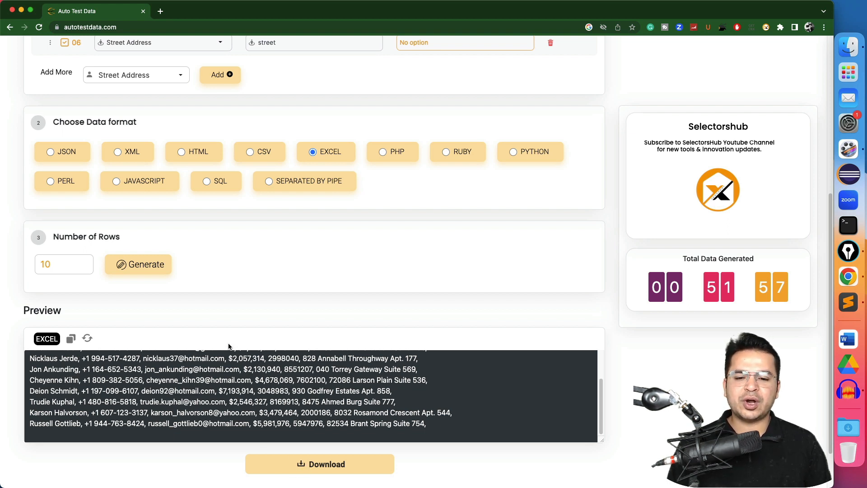
pyautogui.click(319, 463)
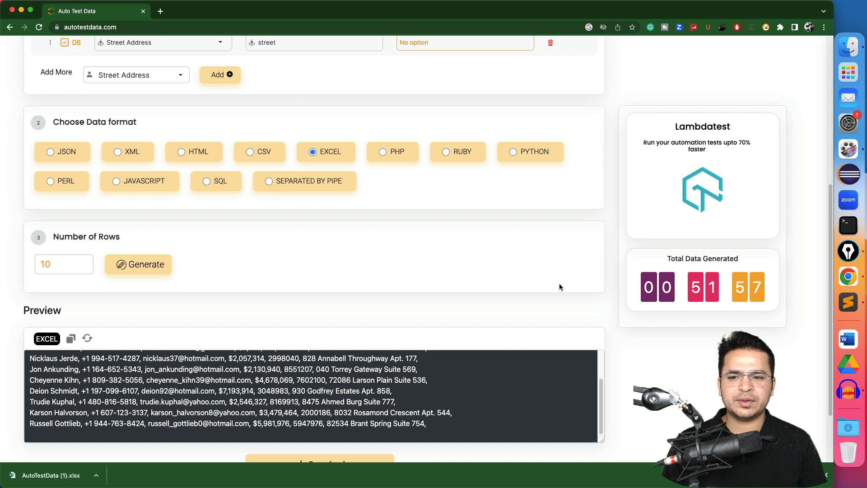
# Set rows to 20, switch the output format to JSON, and add the Region field
pyautogui.click(55, 264)
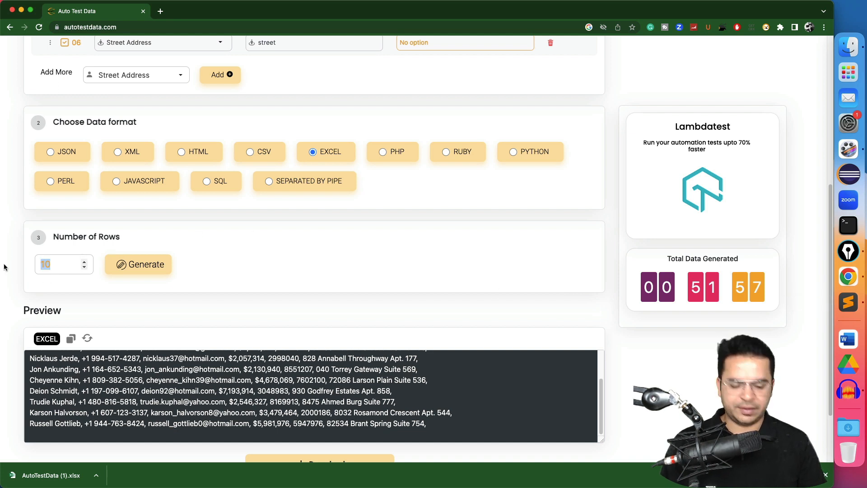
pyautogui.write('20')
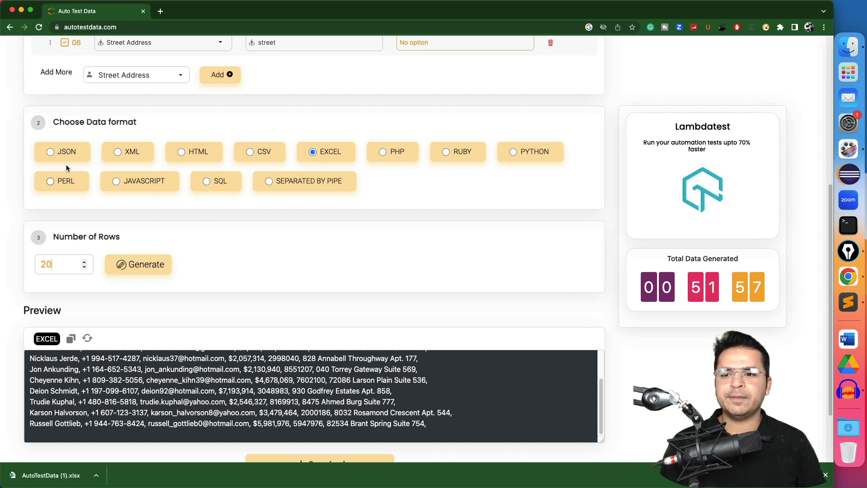
pyautogui.click(50, 151)
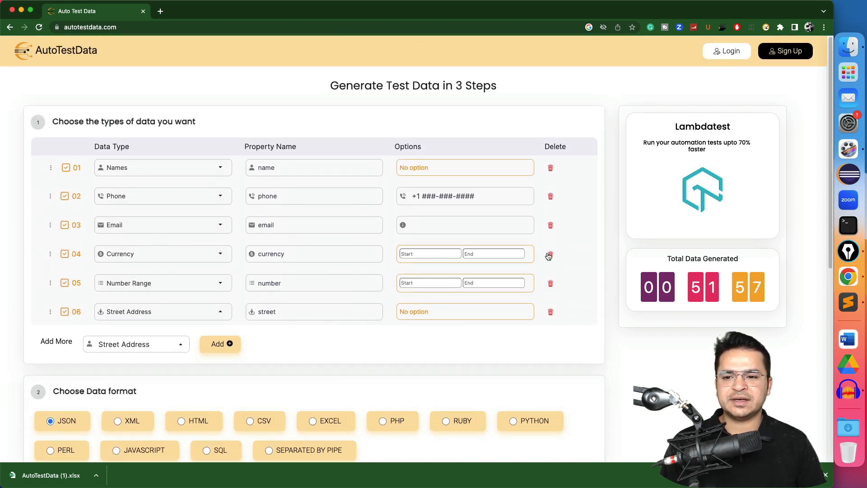
pyautogui.click(550, 255)
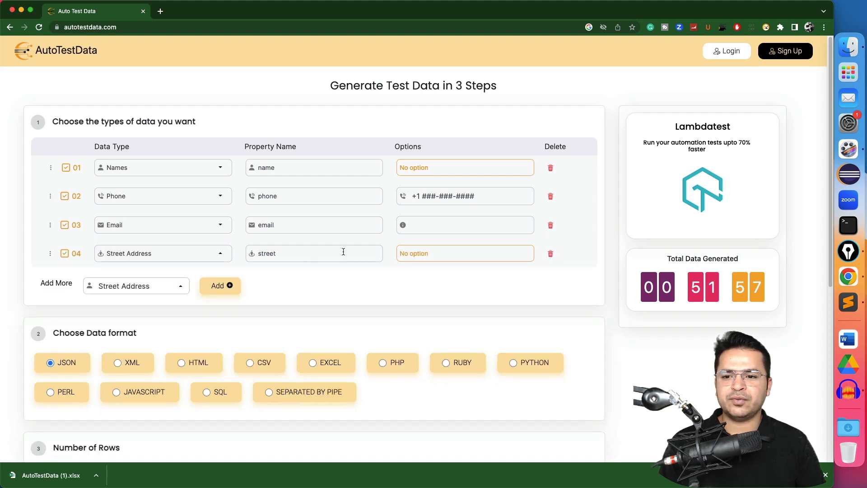
pyautogui.moveTo(128, 198)
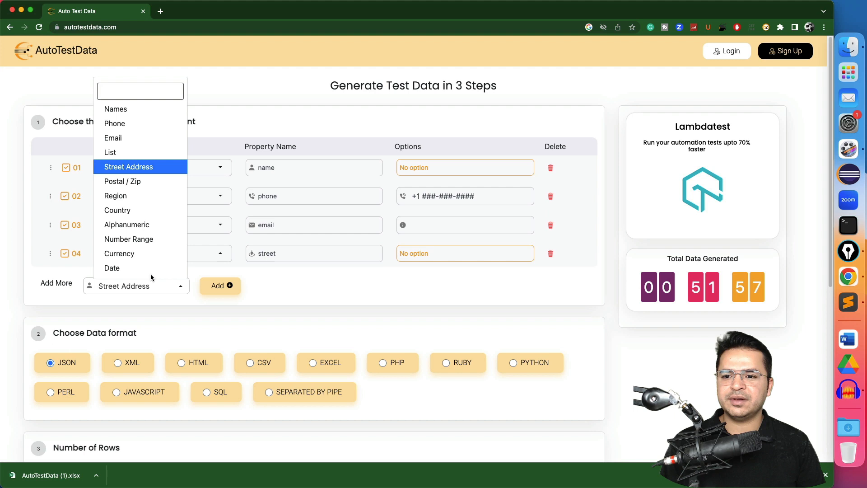
pyautogui.click(116, 195)
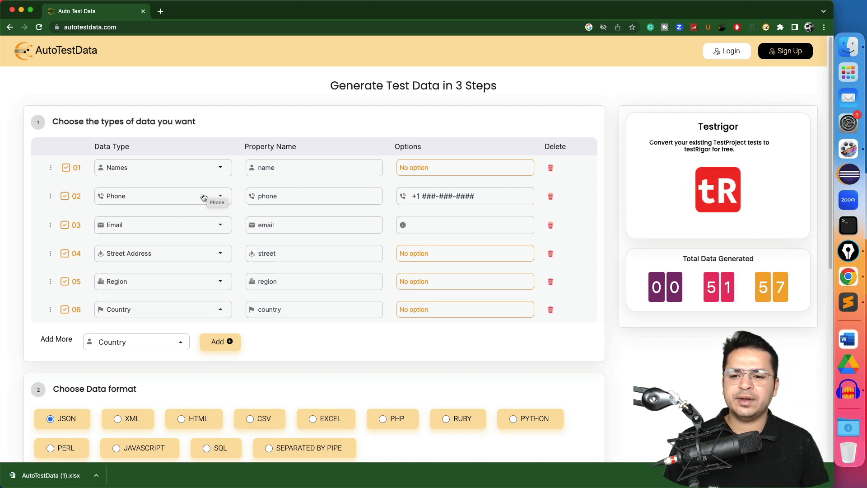
pyautogui.moveTo(266, 342)
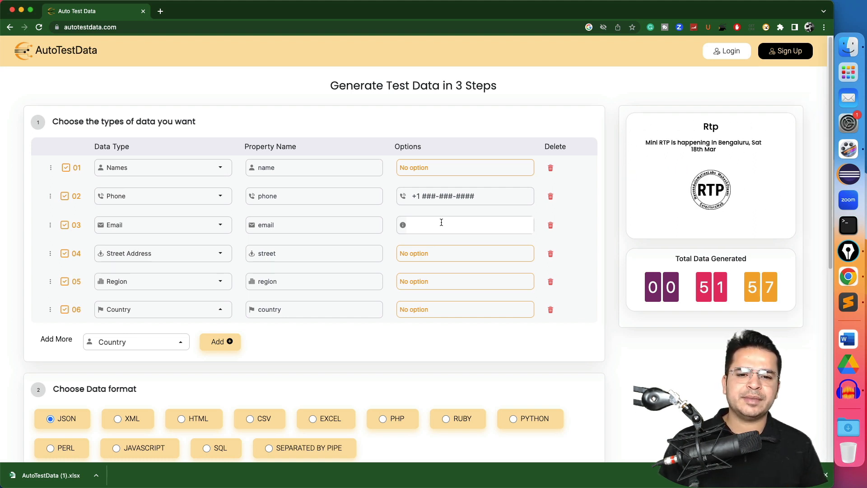
pyautogui.write('@')
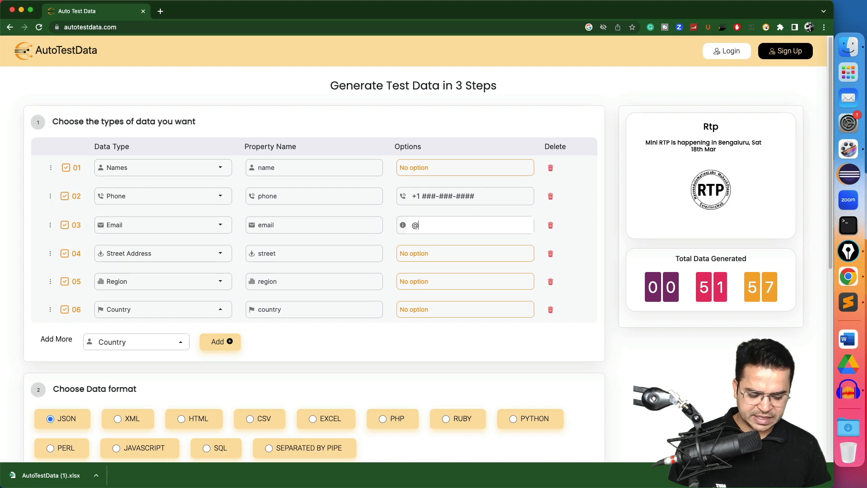
pyautogui.write('gmail.com')
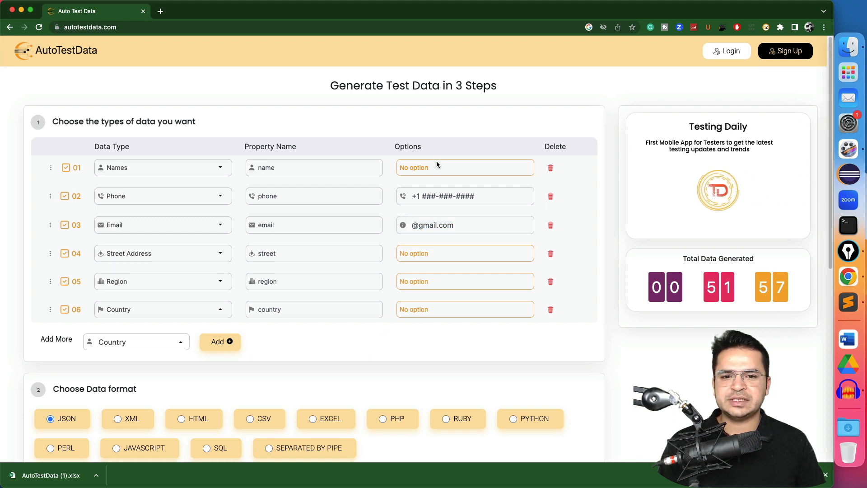
pyautogui.moveTo(430, 214)
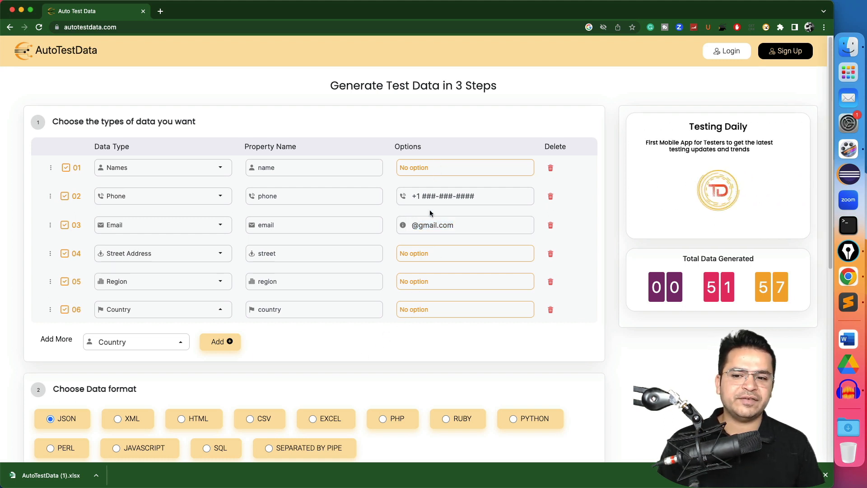
# Set rows to 30, generate the JSON preview, and copy it
pyautogui.scroll(-3)
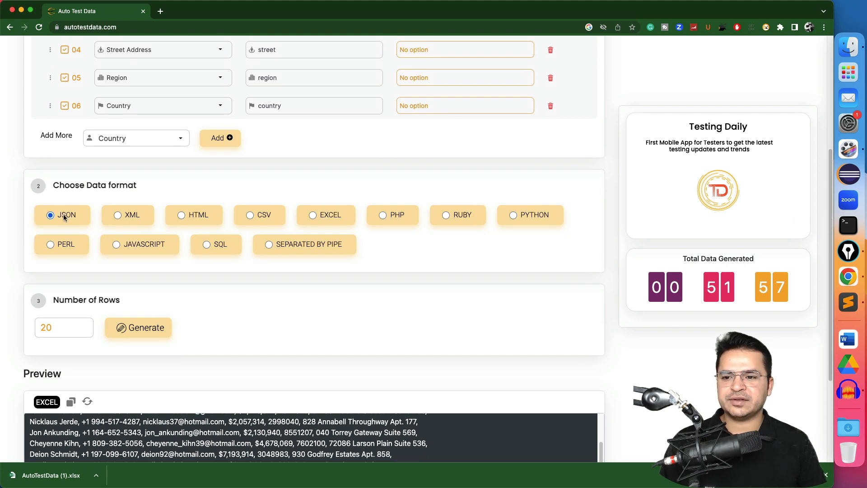
pyautogui.write('30')
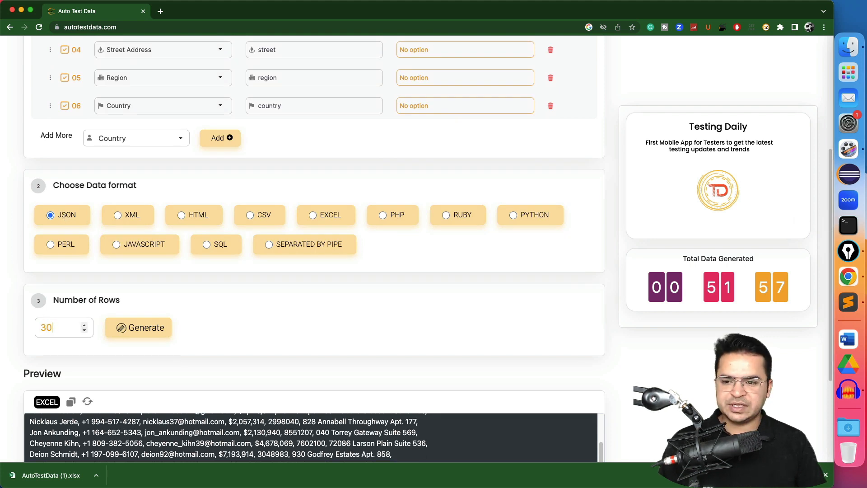
pyautogui.click(143, 327)
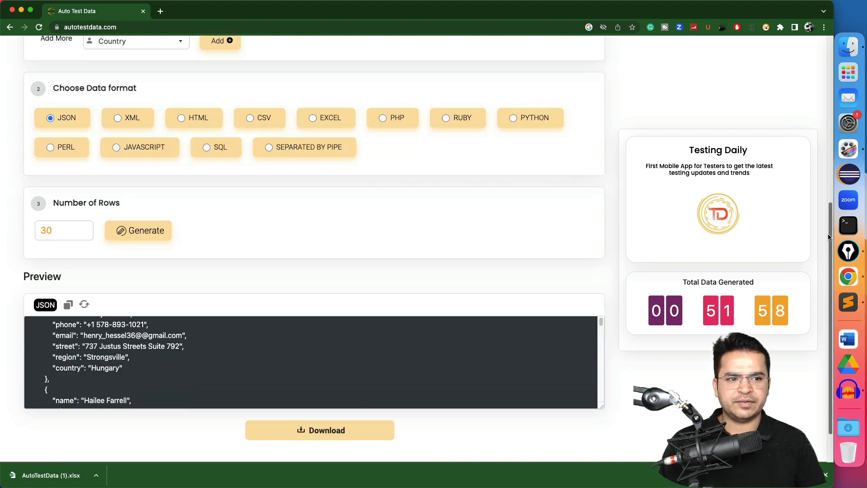
pyautogui.scroll(-3)
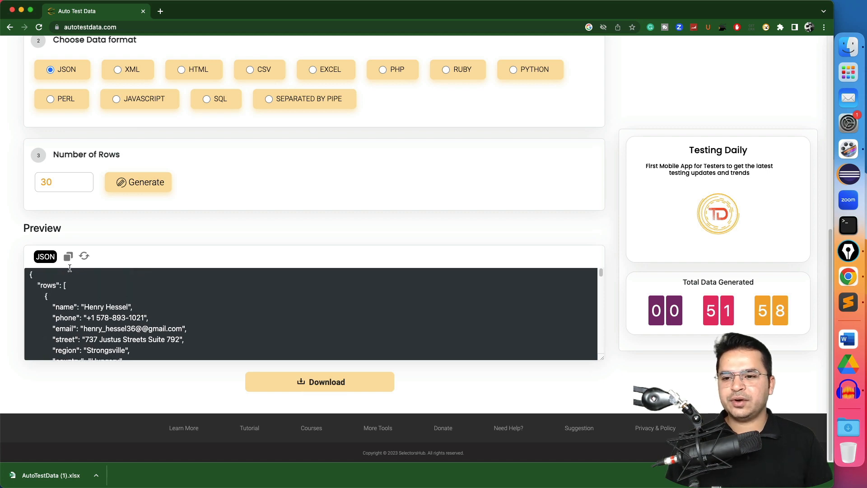
pyautogui.click(68, 256)
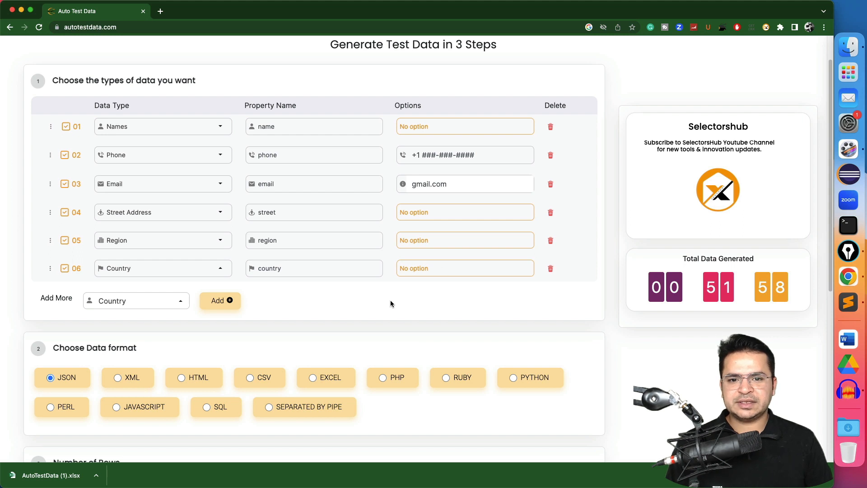
pyautogui.moveTo(848, 226)
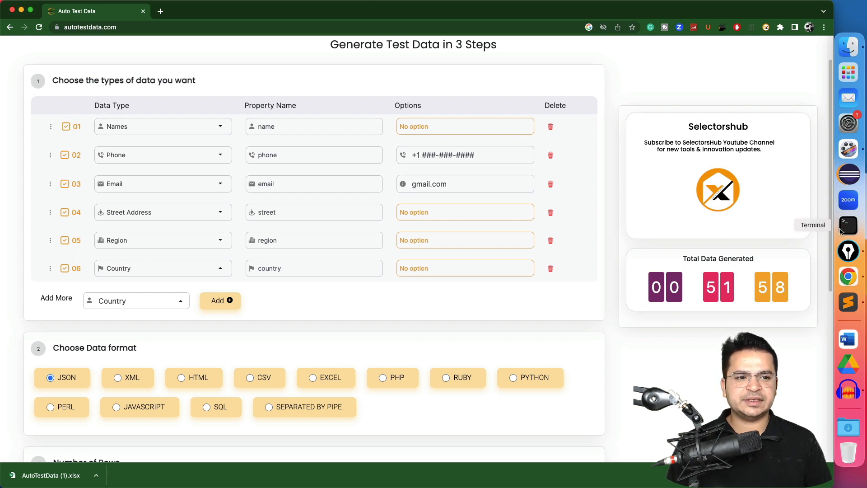
# Generate a five-row JSON batch and compare it with the earlier output
pyautogui.scroll(-3)
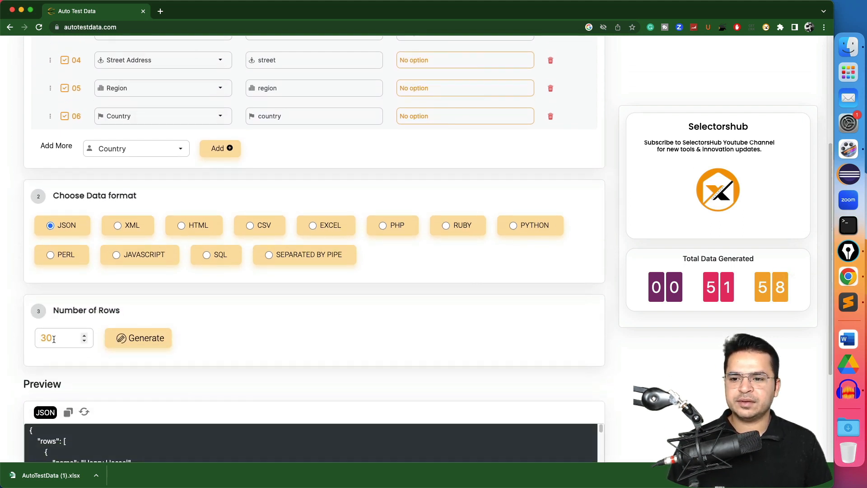
pyautogui.write('5')
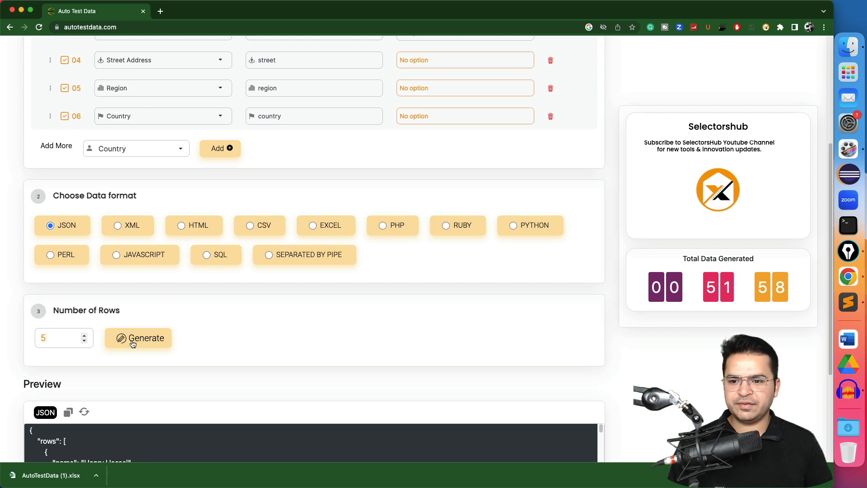
pyautogui.click(146, 338)
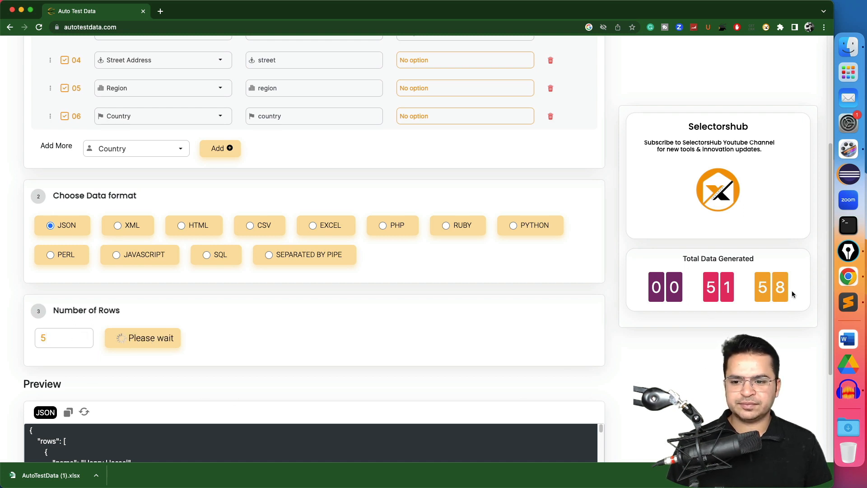
pyautogui.click(143, 338)
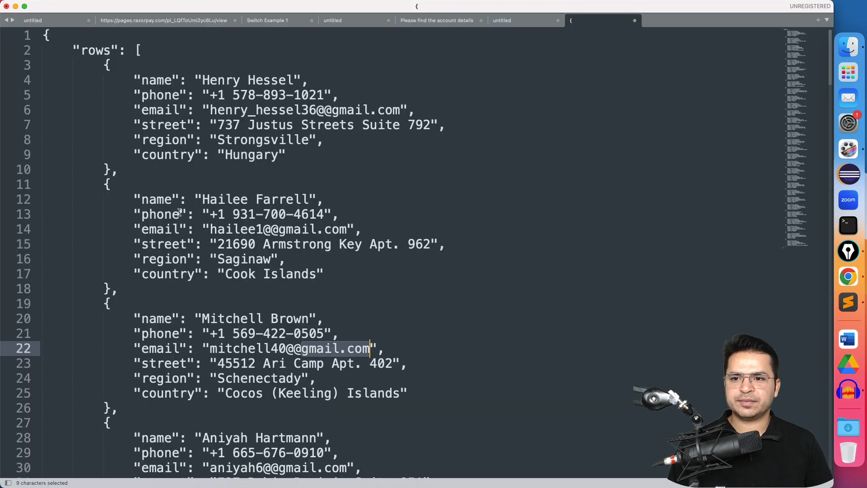
pyautogui.scroll(-3)
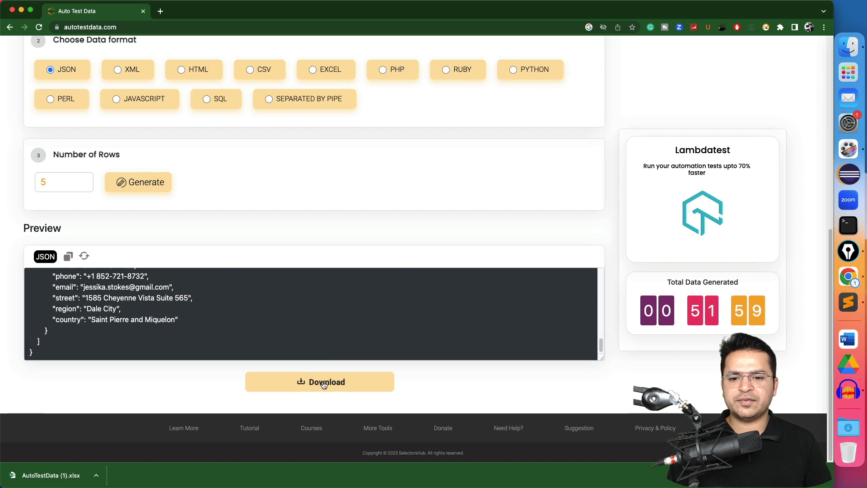
# Download the JSON file, then generate the five rows as XML
pyautogui.click(320, 381)
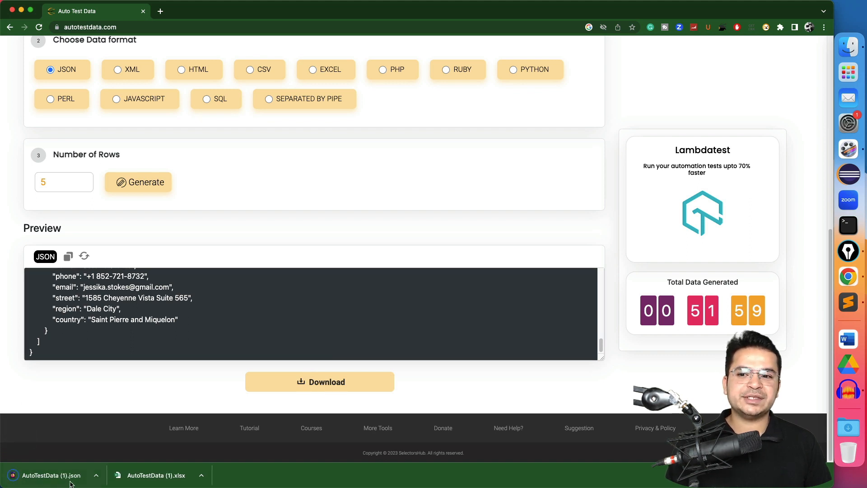
pyautogui.moveTo(848, 302)
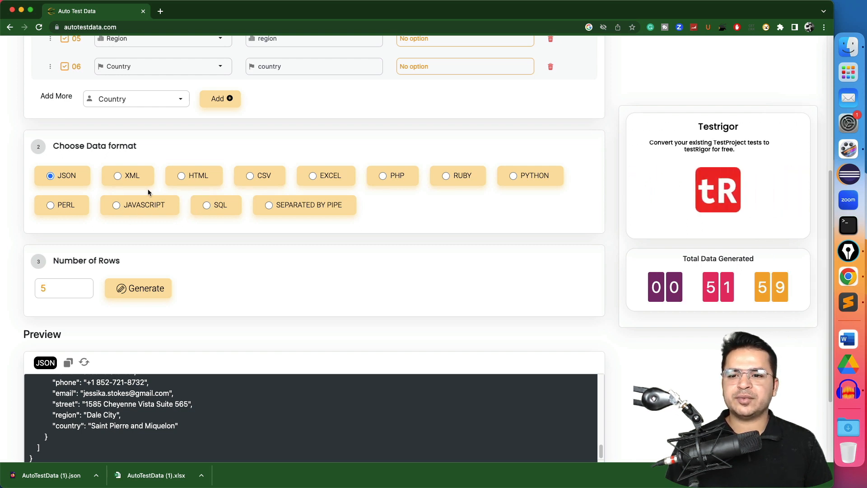
pyautogui.click(117, 175)
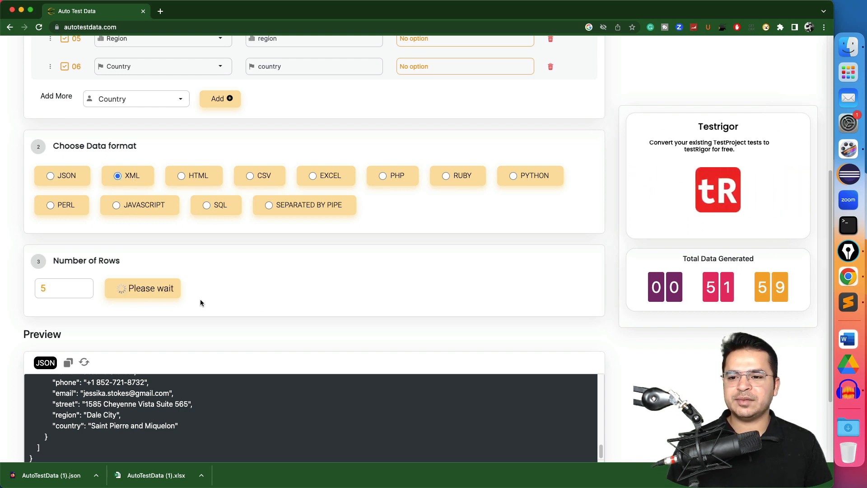
pyautogui.click(143, 288)
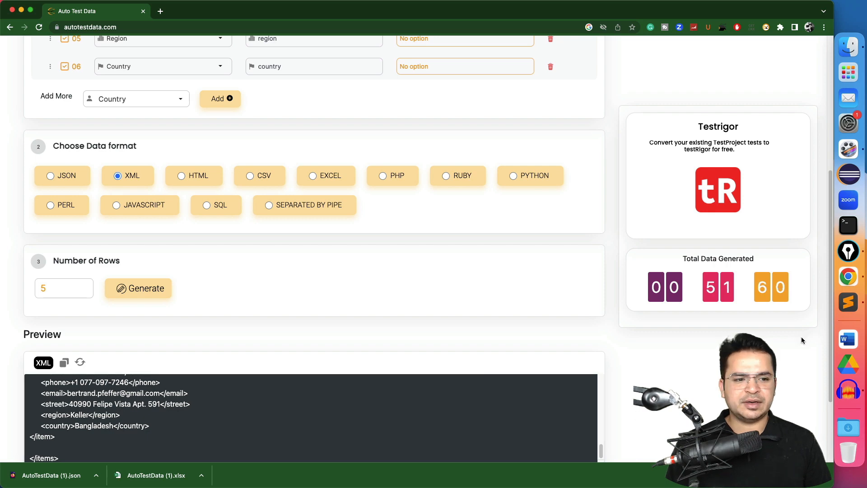
pyautogui.scroll(-3)
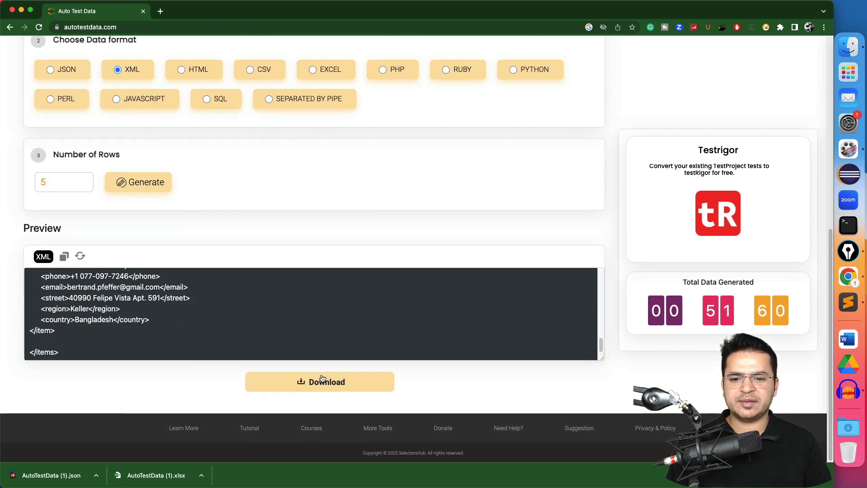